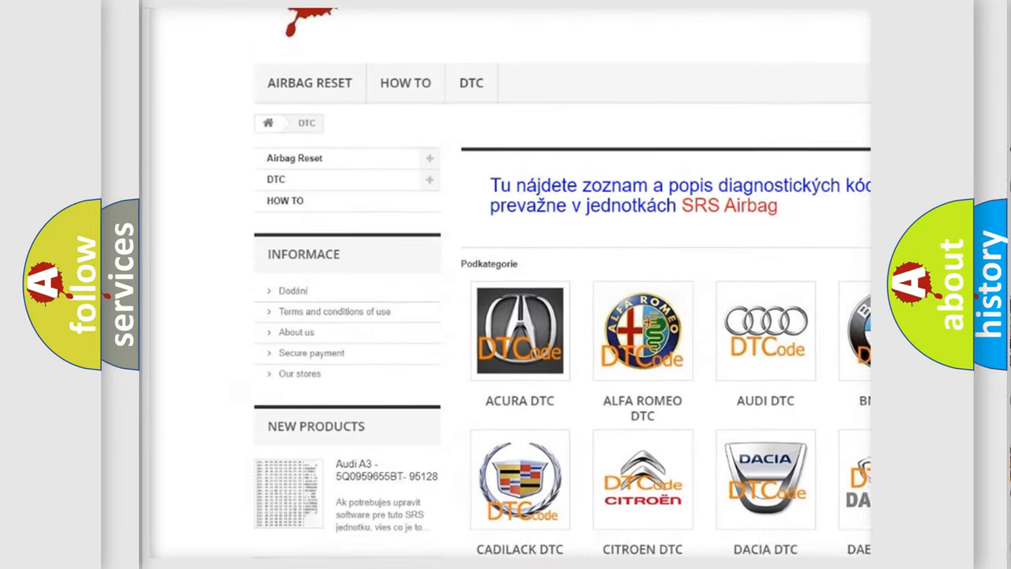
- Navigate the brand catalogue to the MAZDA DTC list and browse its trouble codes
scroll(down, 3)
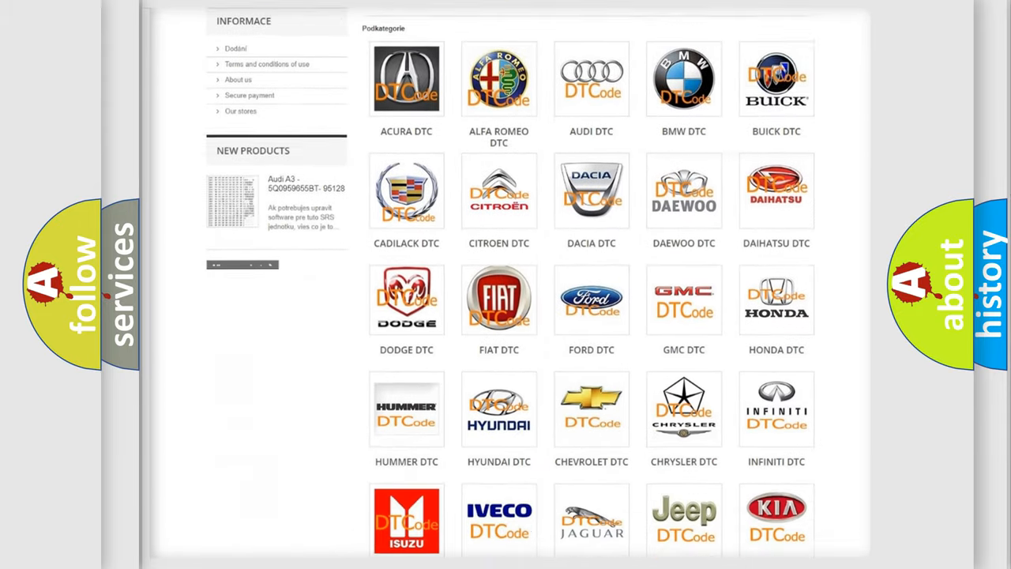
scroll(down, 3)
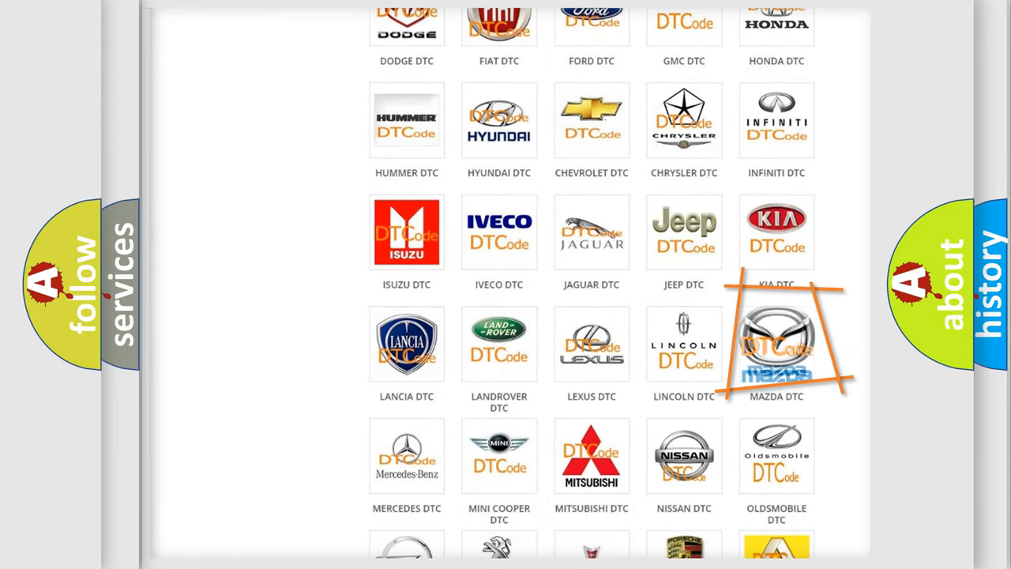
click(777, 342)
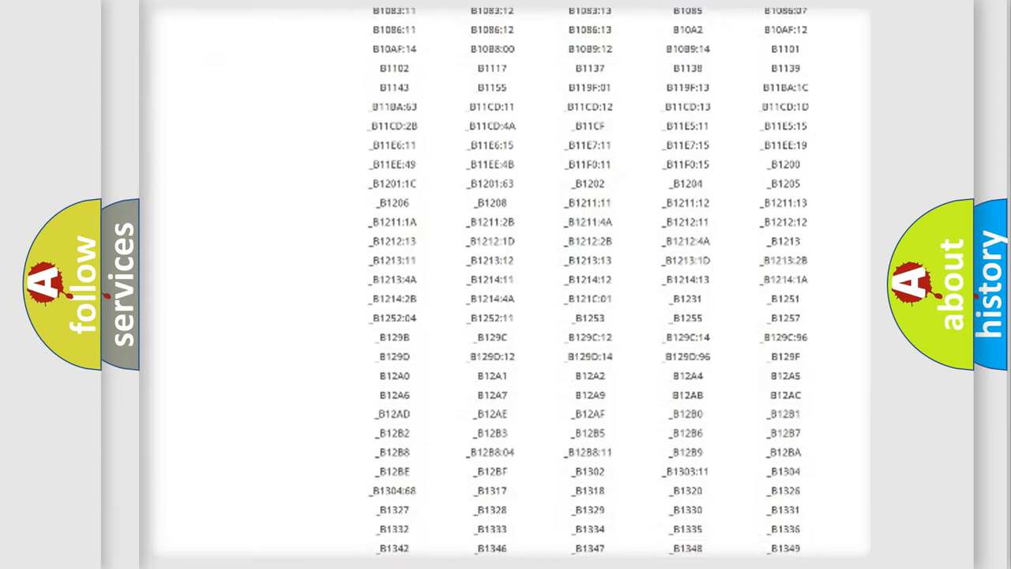
scroll(down, 3)
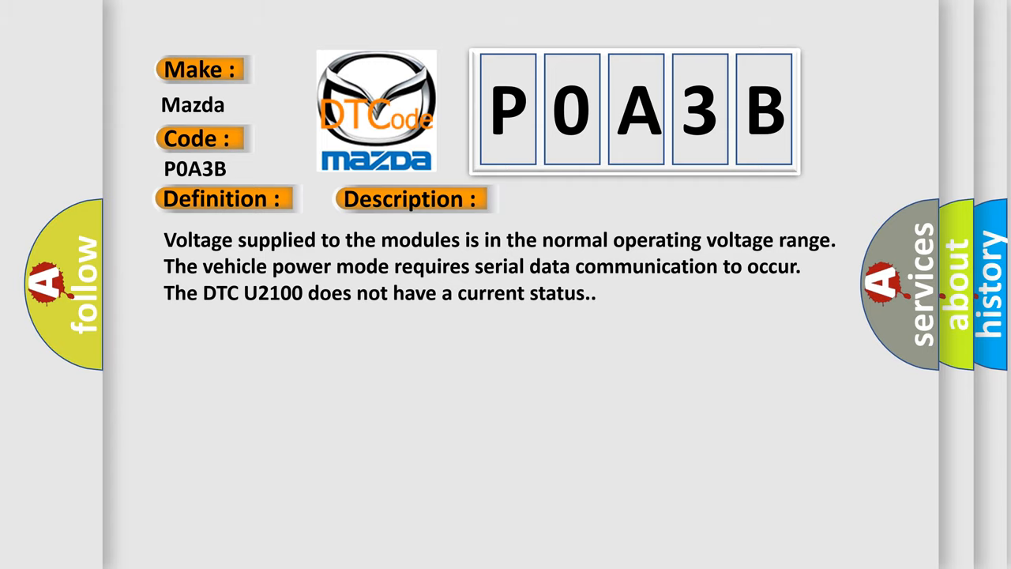
- Advance the P0A3B card from its description to the Cause text: poor connection or improperly powered module
click(582, 199)
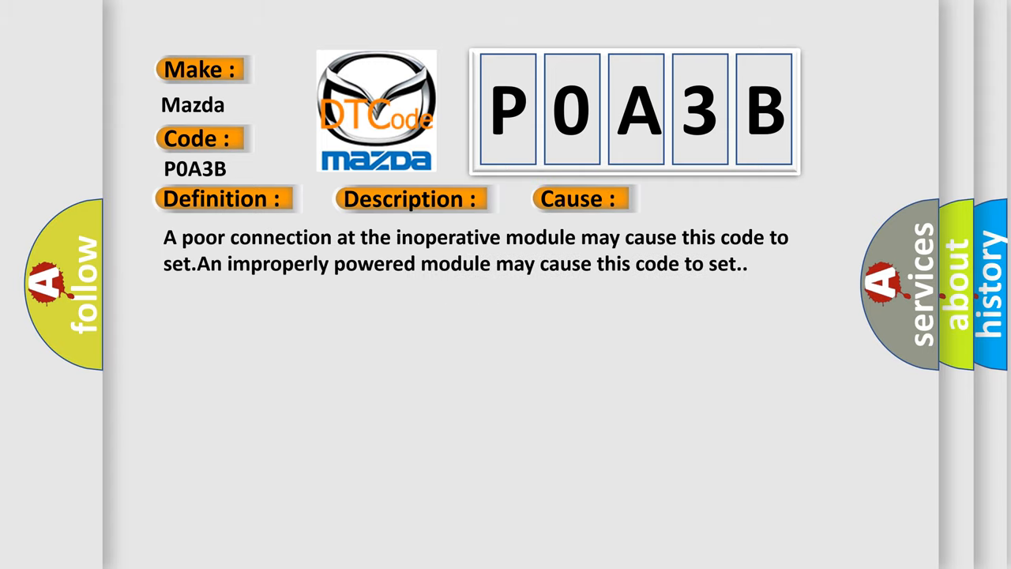